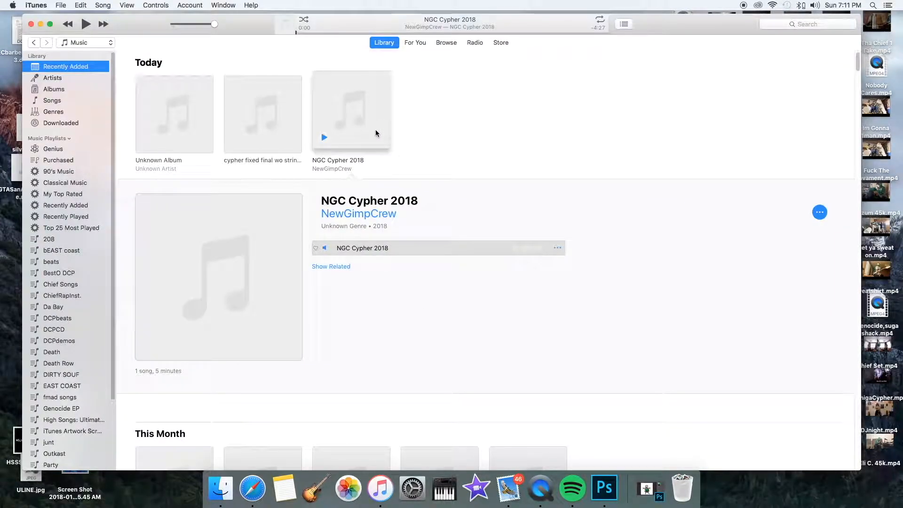
# Hide iTunes, bring Safari's YouTube window forward and focus the address bar for a new URL.
pyautogui.click(323, 137)
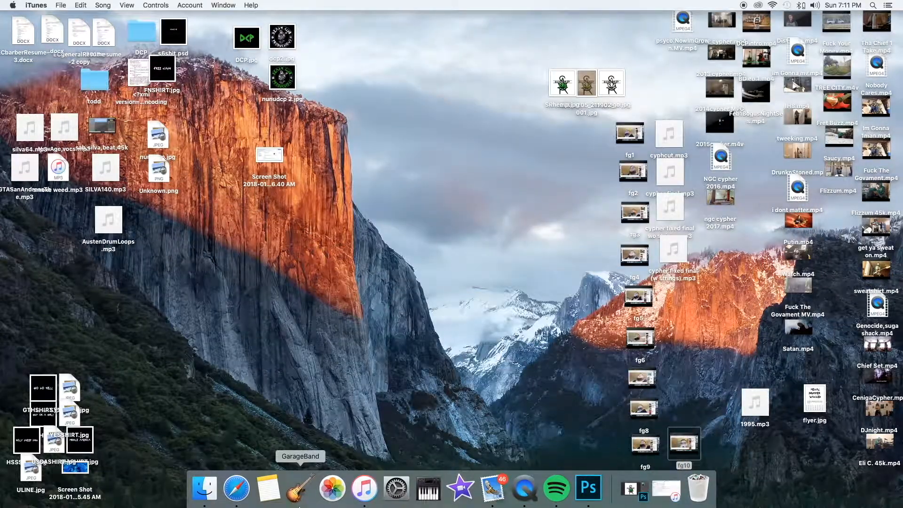
pyautogui.click(236, 488)
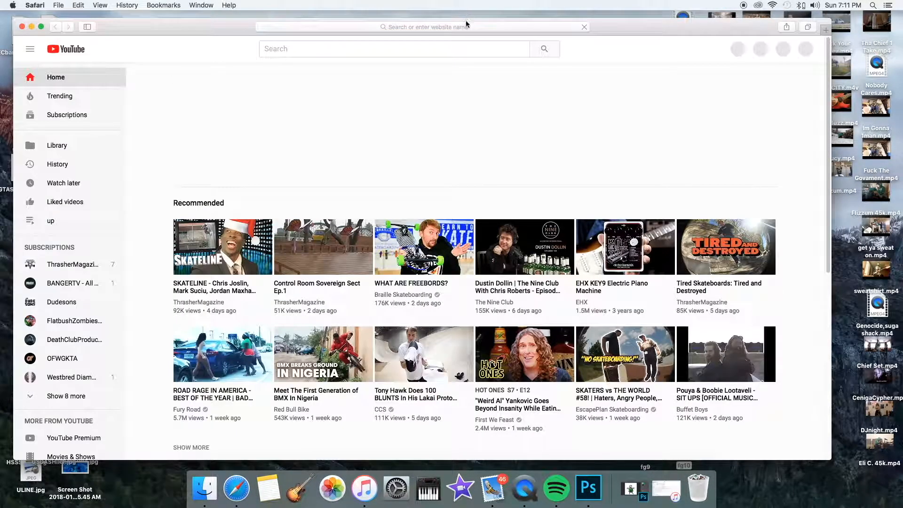
pyautogui.click(421, 26)
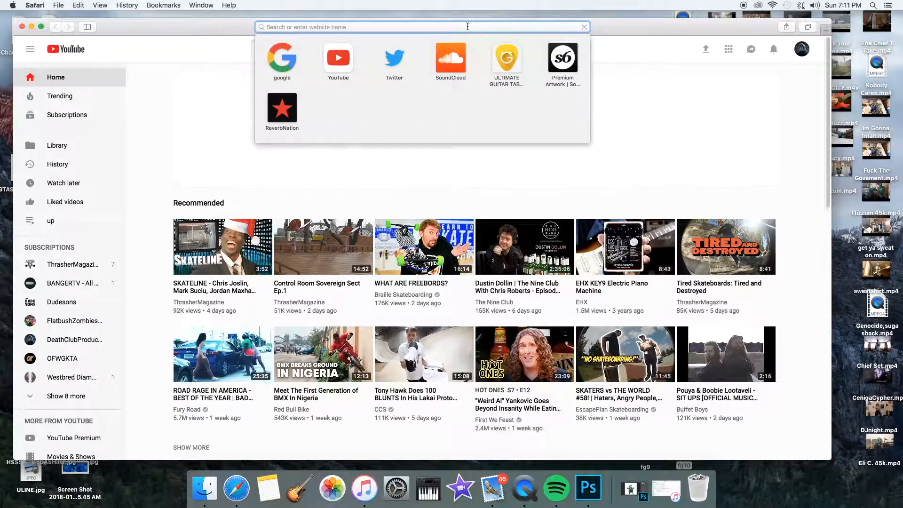